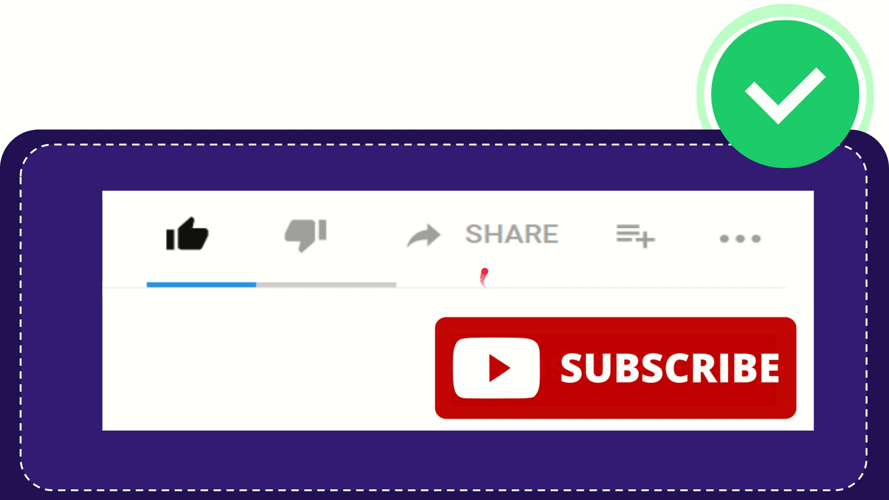
mouse_move(620, 391)
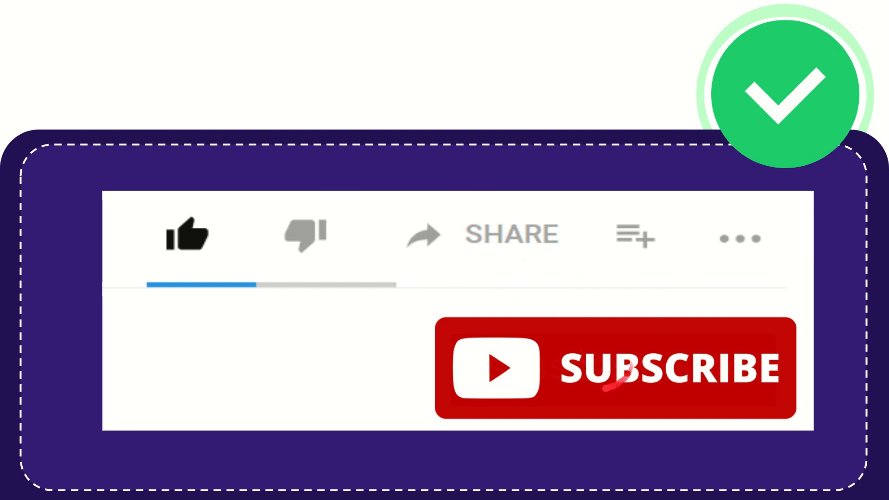